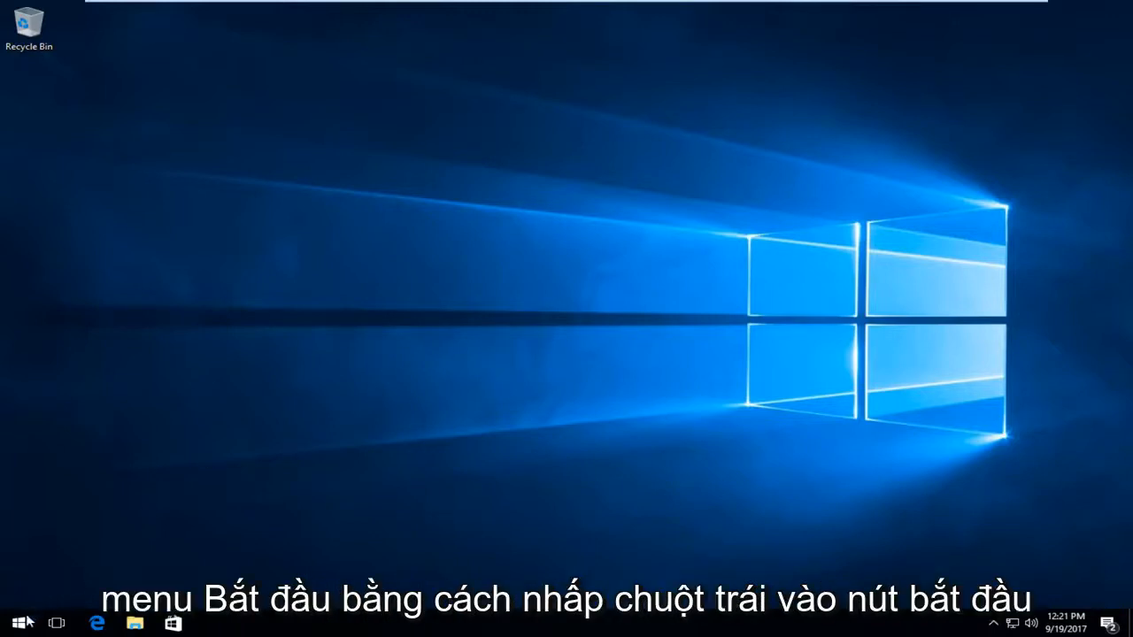
Search the Start menu for 'po' to reach Power Options.
{"action": "left_click", "coordinate": [13, 622]}
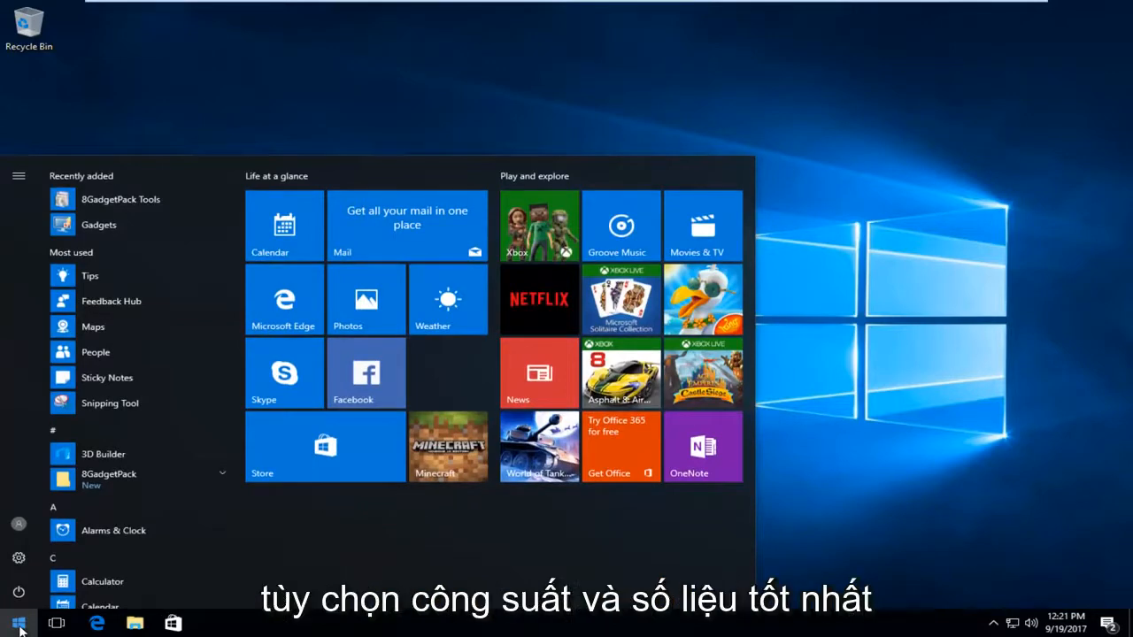
{"action": "type", "text": "po"}
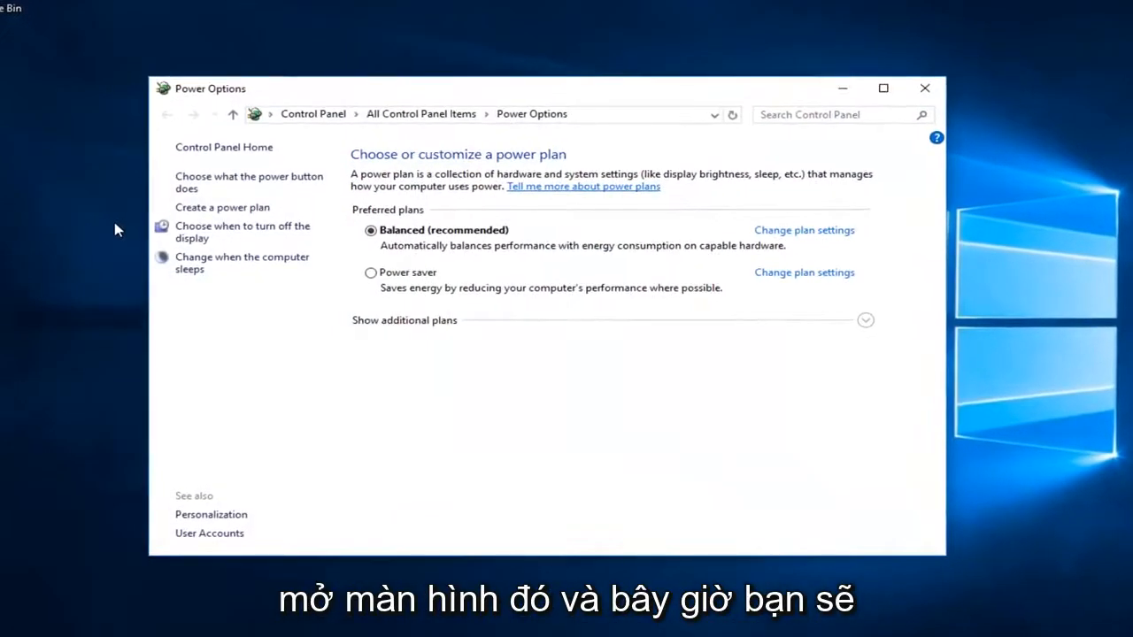
{"action": "mouse_move", "coordinate": [185, 182]}
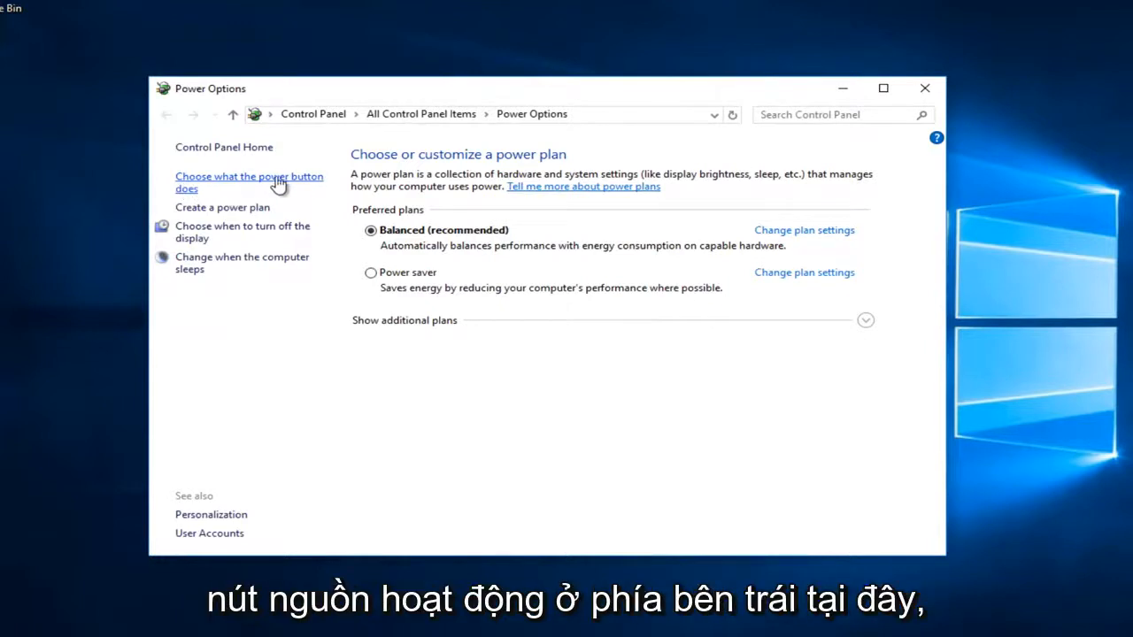
{"action": "mouse_move", "coordinate": [187, 193]}
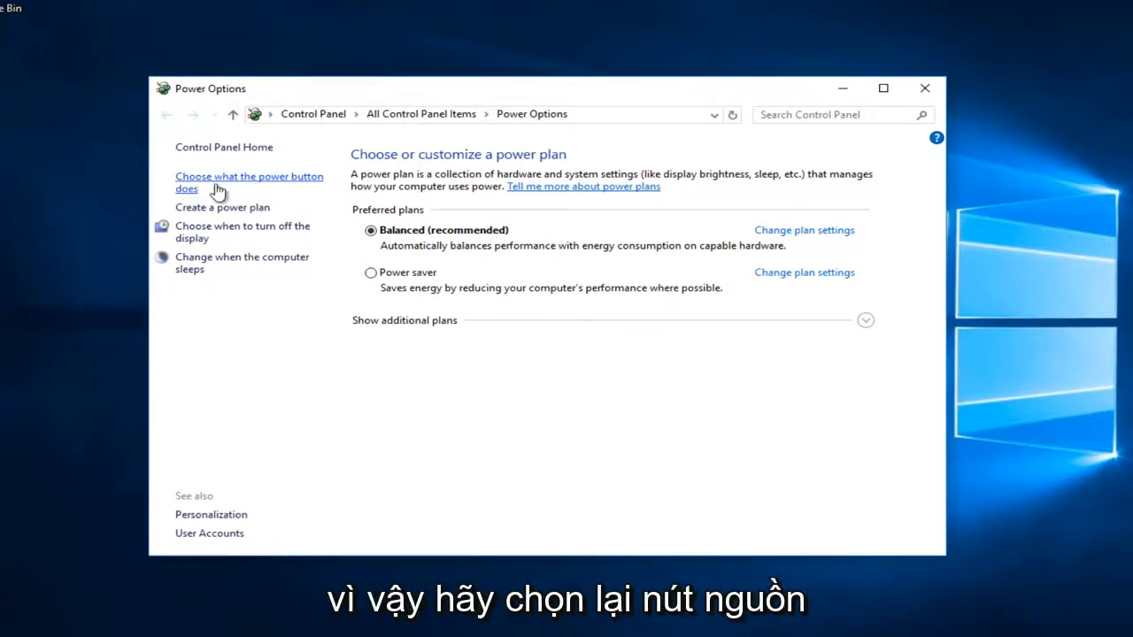
Go to the power button settings and unlock the unavailable shutdown settings.
{"action": "left_click", "coordinate": [249, 181]}
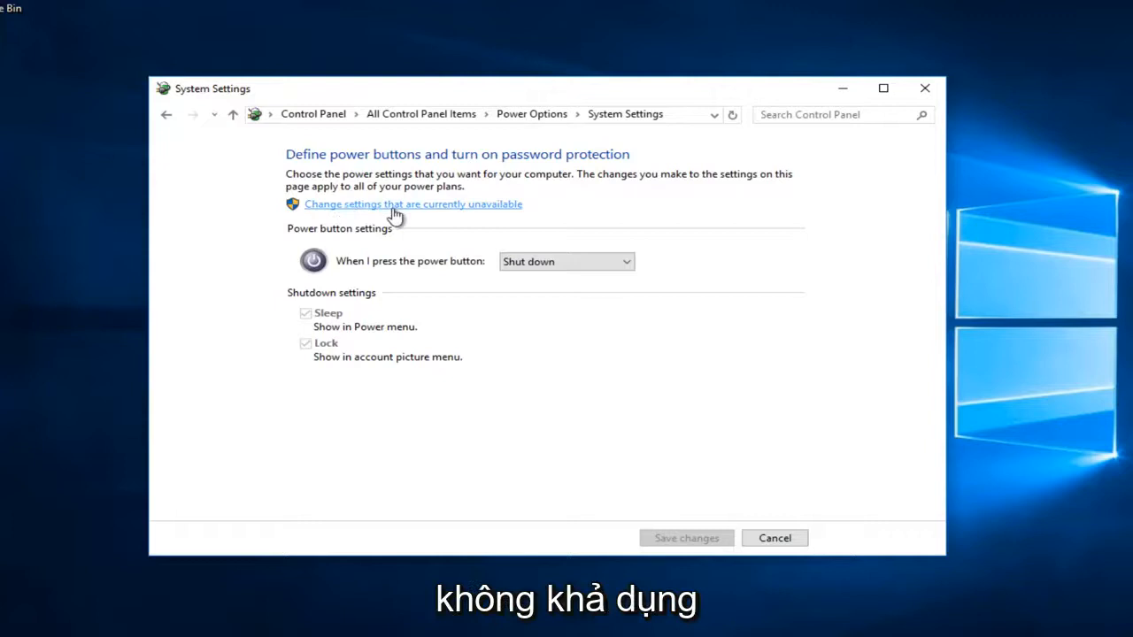
{"action": "left_click", "coordinate": [413, 204]}
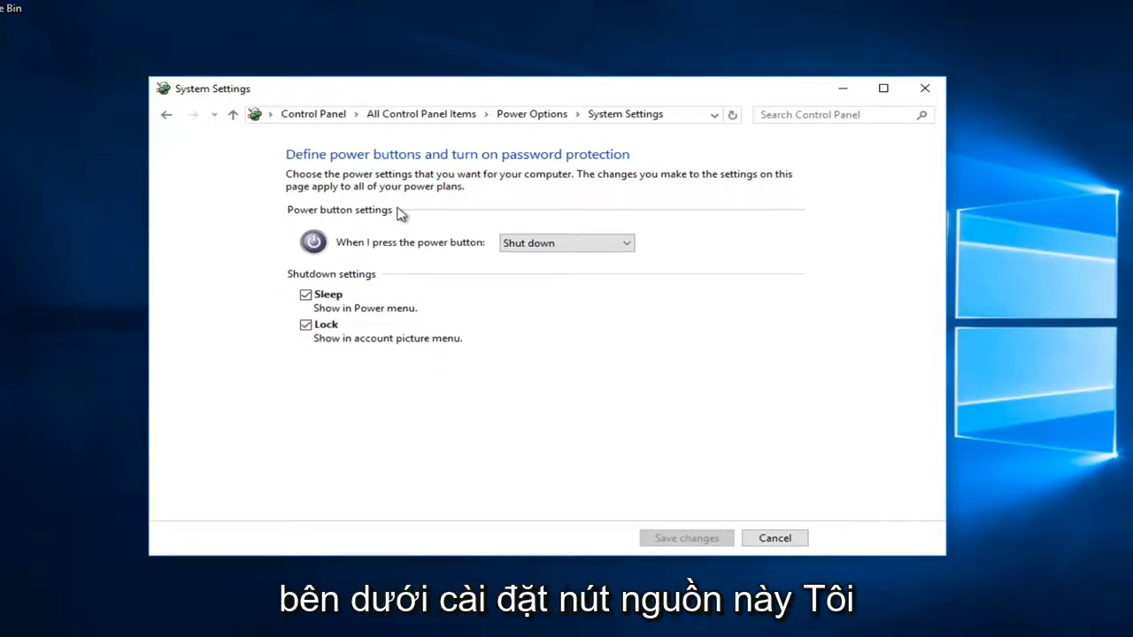
{"action": "mouse_move", "coordinate": [386, 315]}
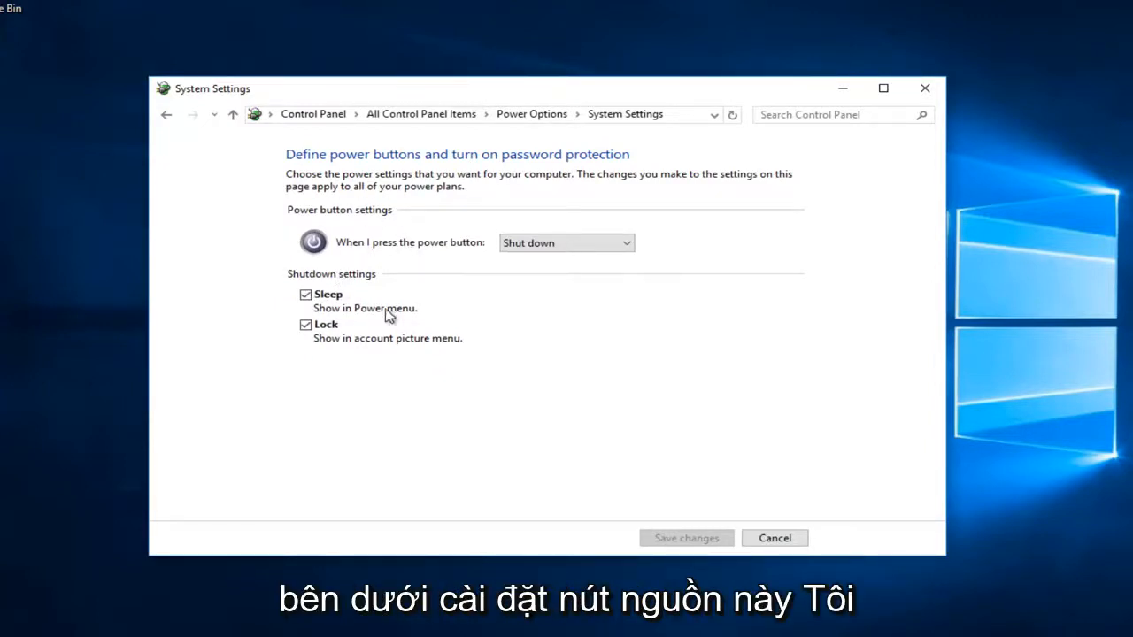
{"action": "mouse_move", "coordinate": [409, 401]}
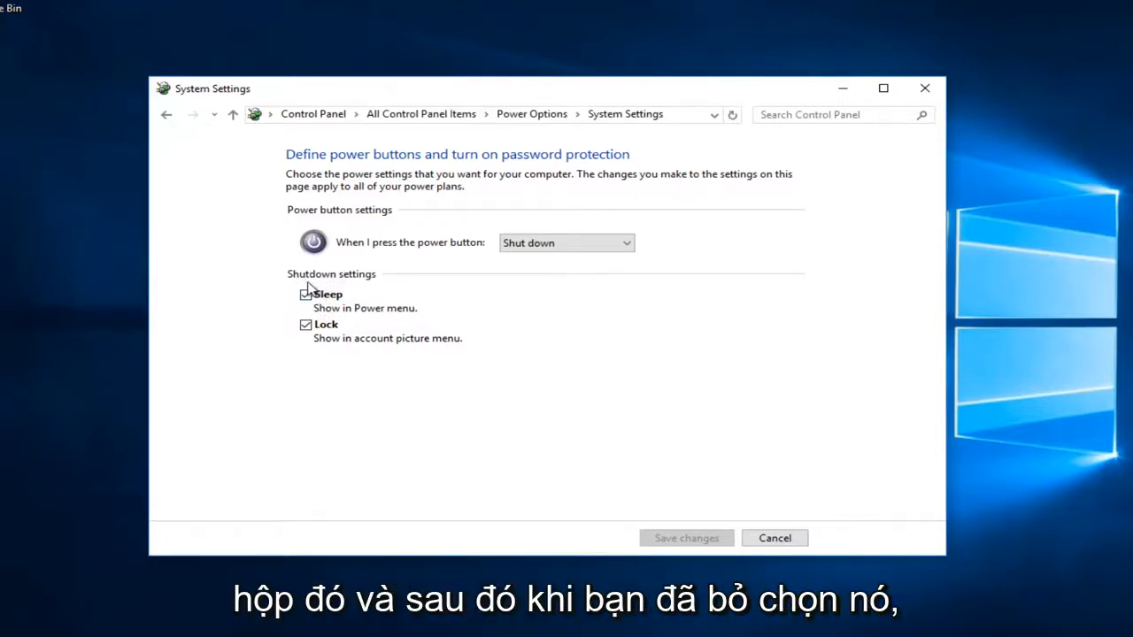
{"action": "left_click", "coordinate": [306, 294]}
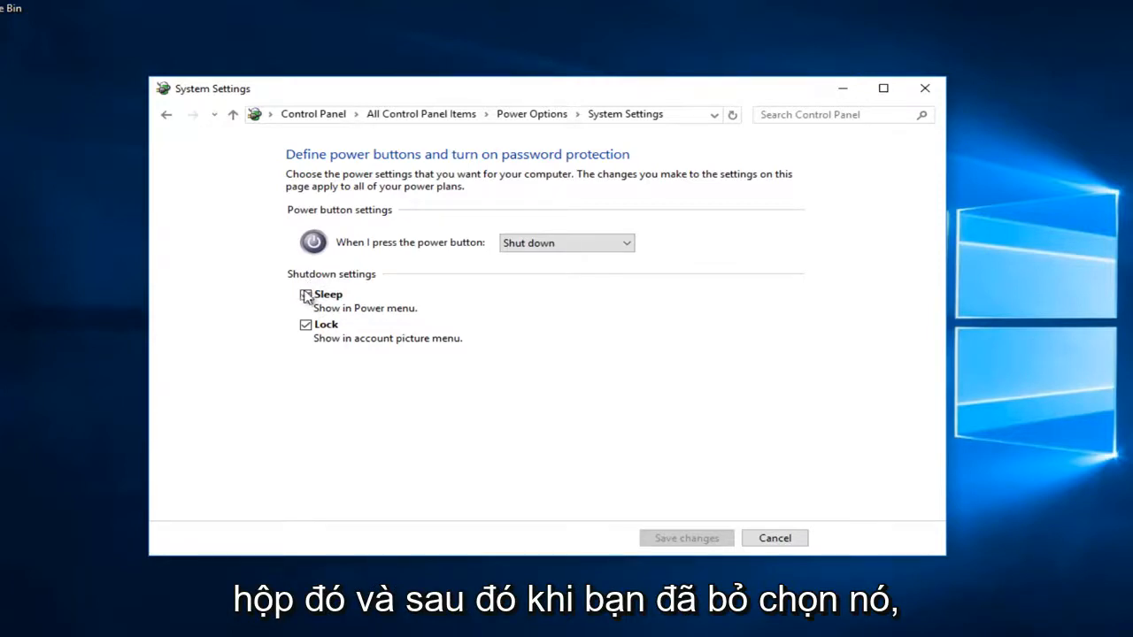
{"action": "left_click", "coordinate": [305, 294]}
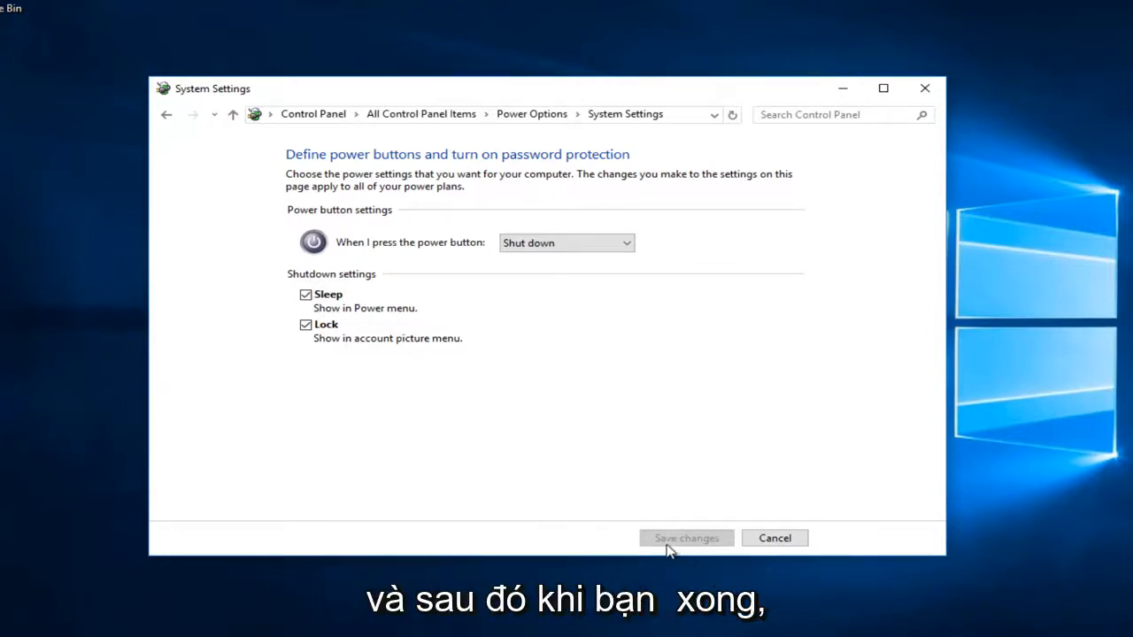
{"action": "mouse_move", "coordinate": [655, 523]}
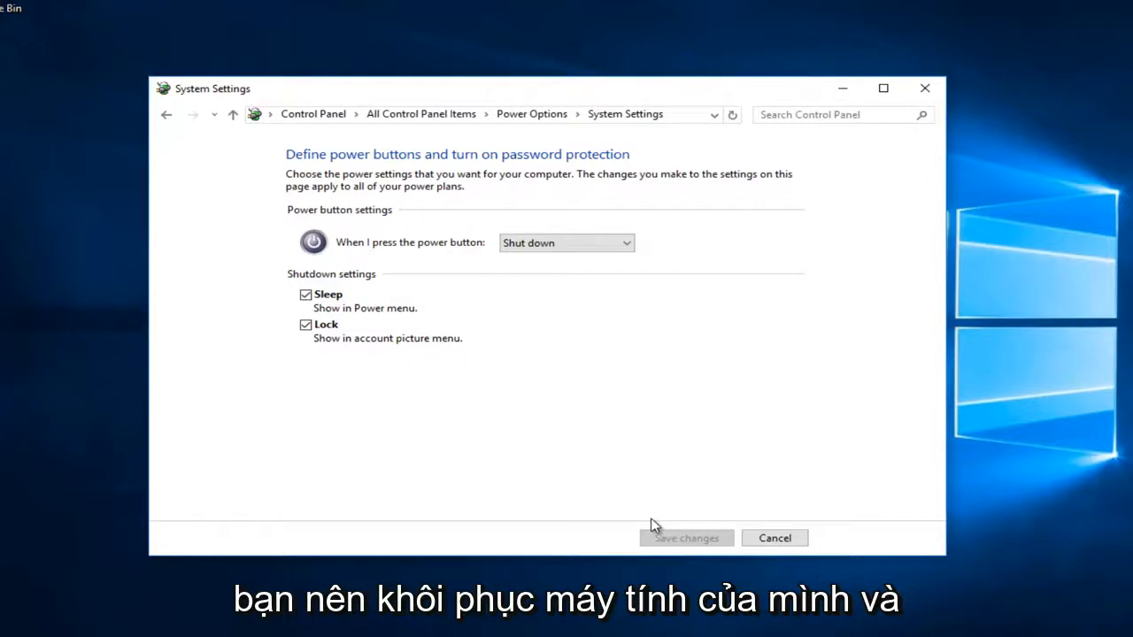